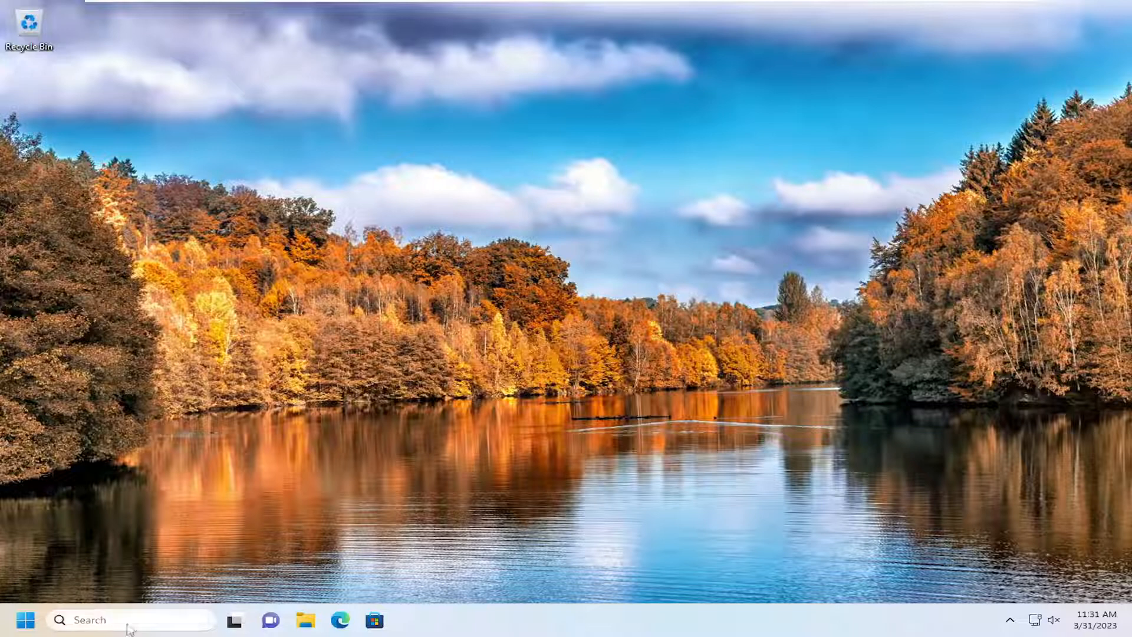
# Search Start for cmd and launch Command Prompt elevated, approving the UAC prompt
pyautogui.write('cmd')
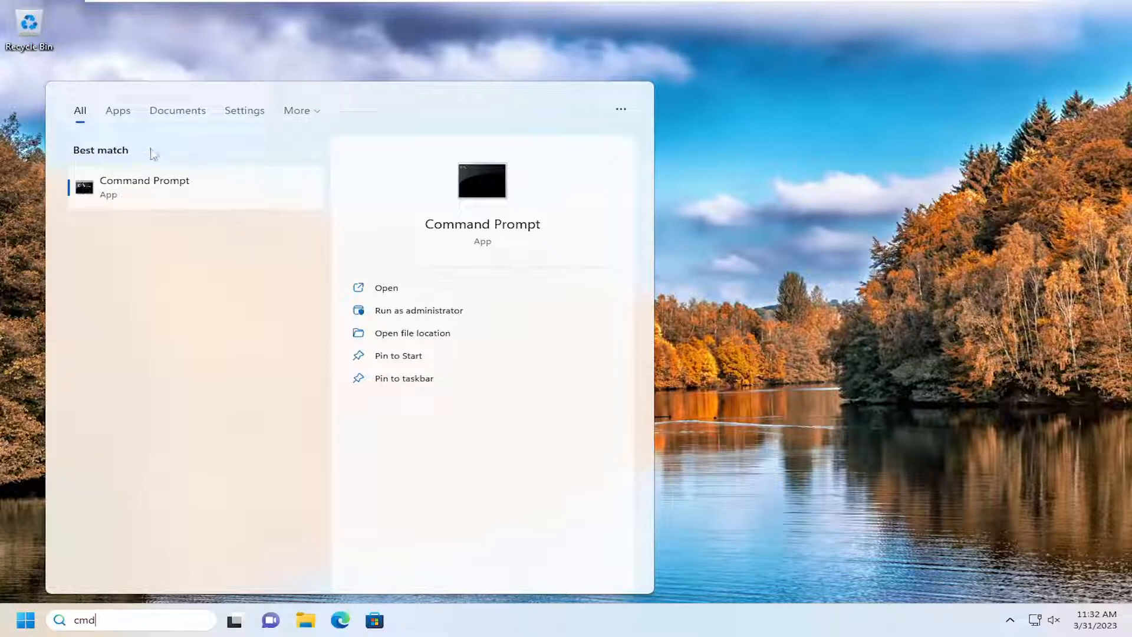
pyautogui.moveTo(154, 188)
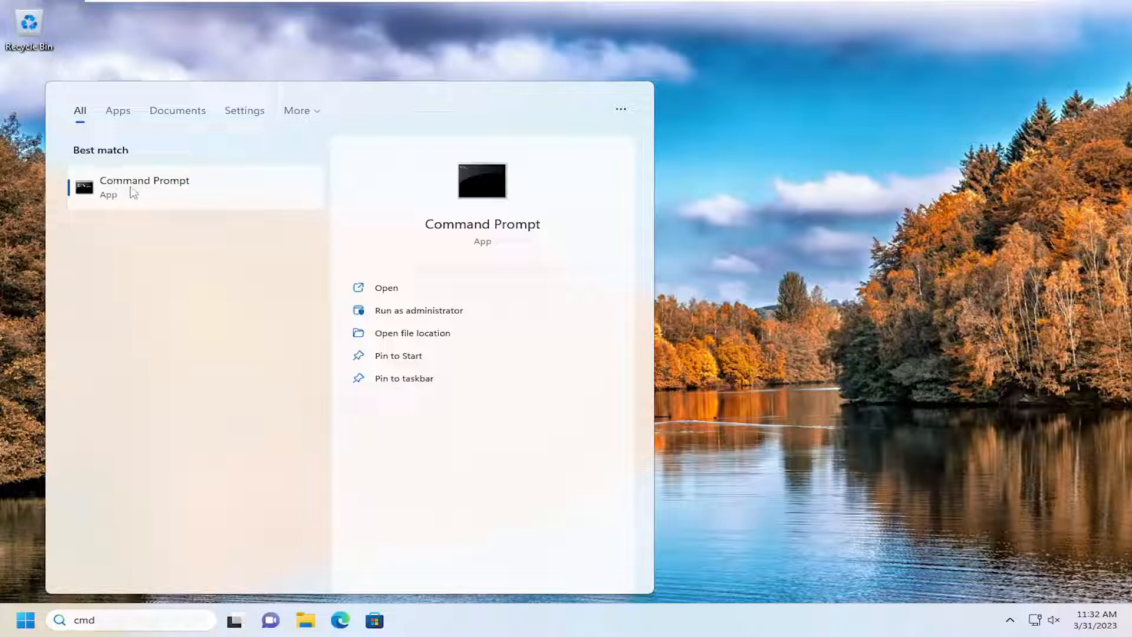
pyautogui.click(417, 310)
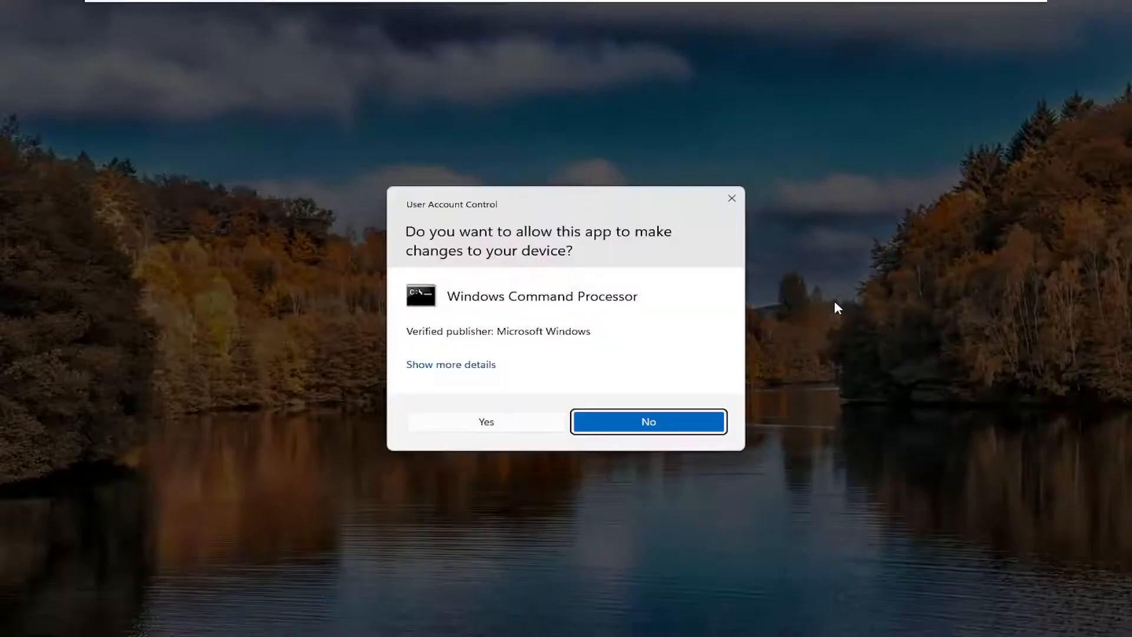
pyautogui.click(484, 421)
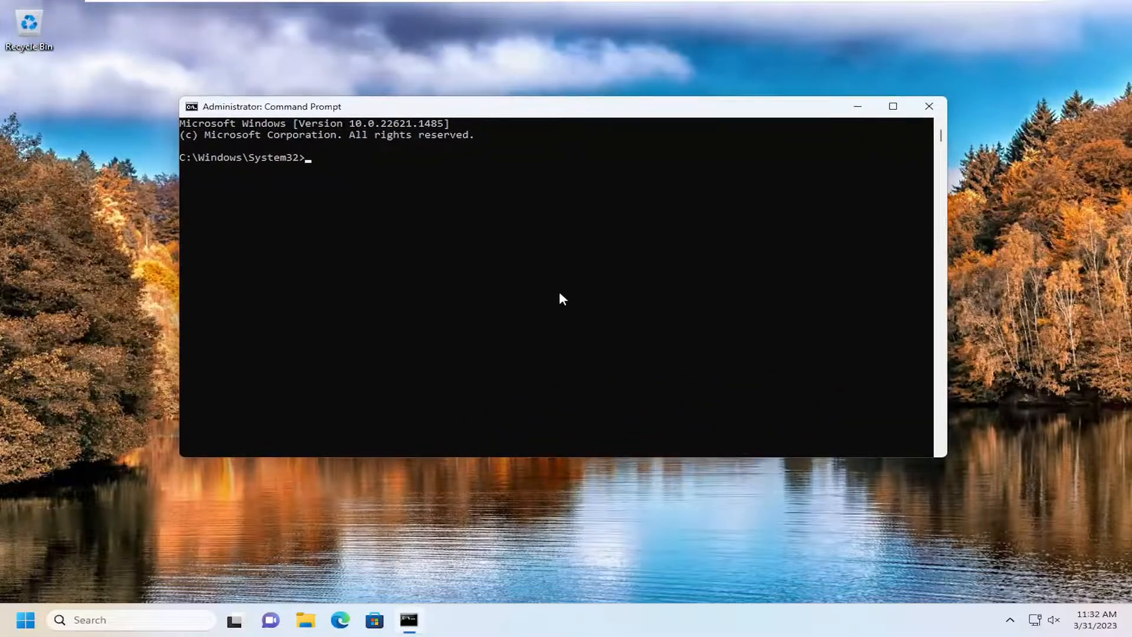
# Enter the command ping -n 75 8.8.8.8 at the elevated prompt without running it
pyautogui.write('ping')
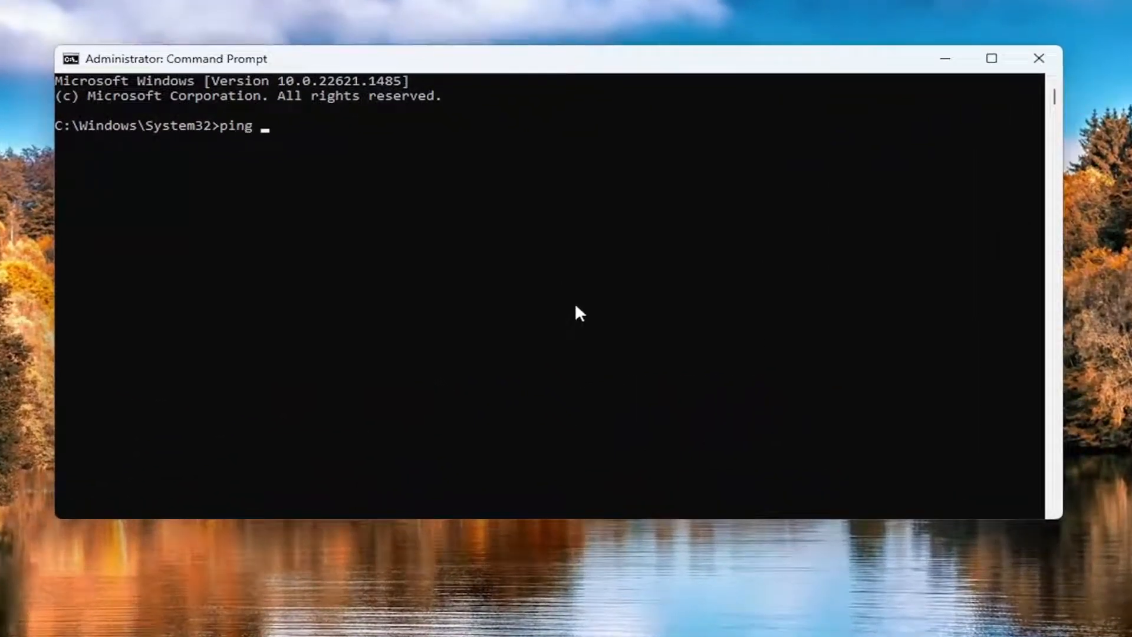
pyautogui.write('-n')
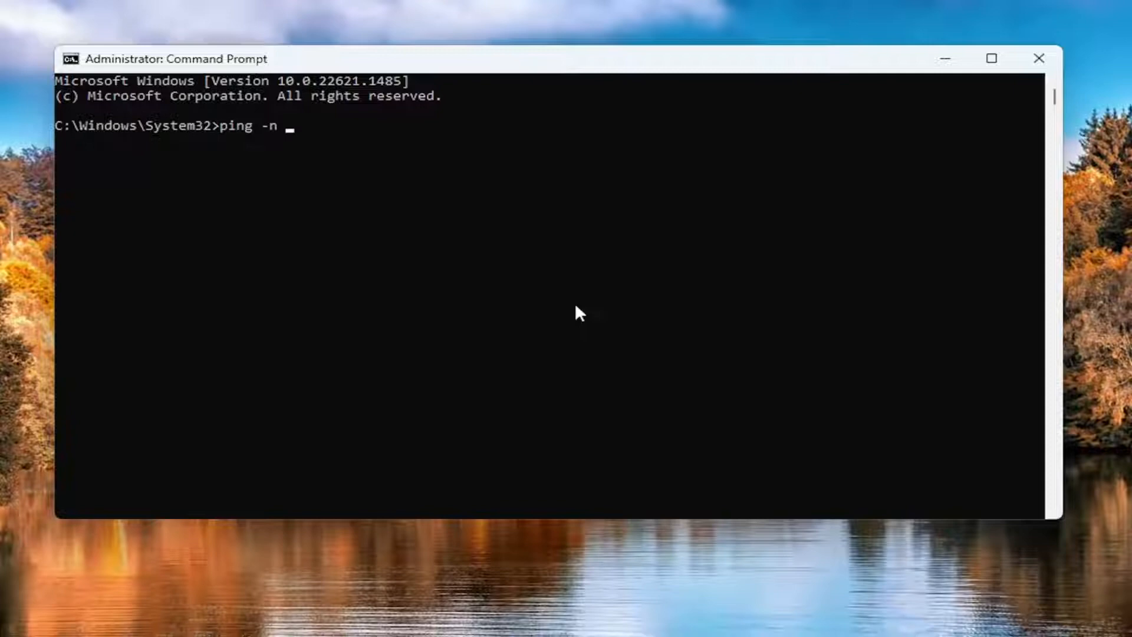
pyautogui.write('75')
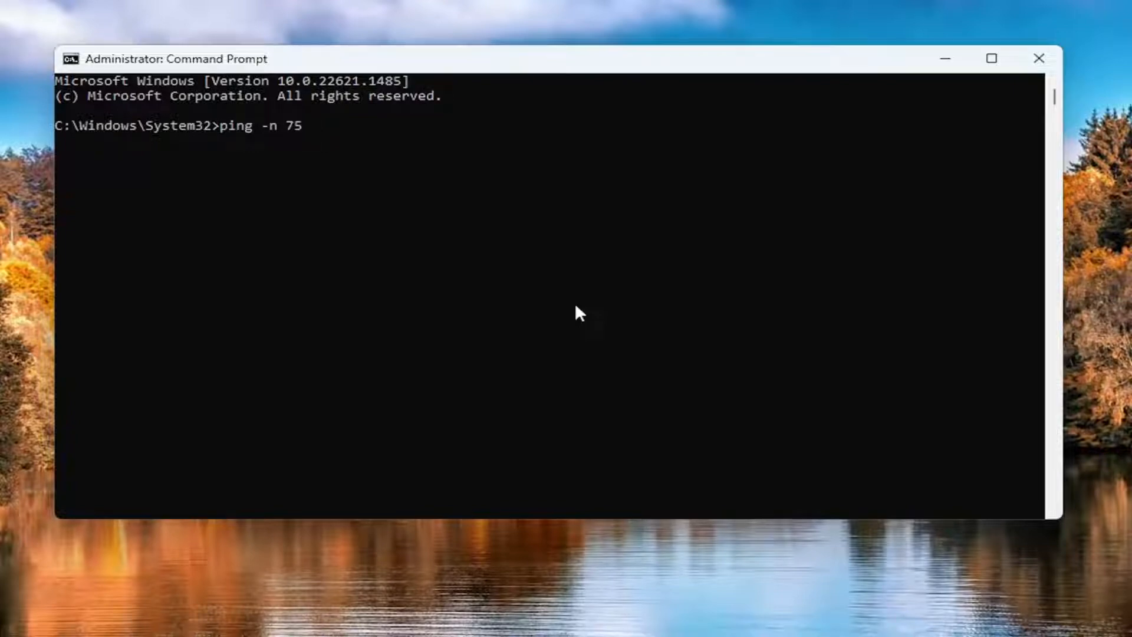
pyautogui.write('8.')
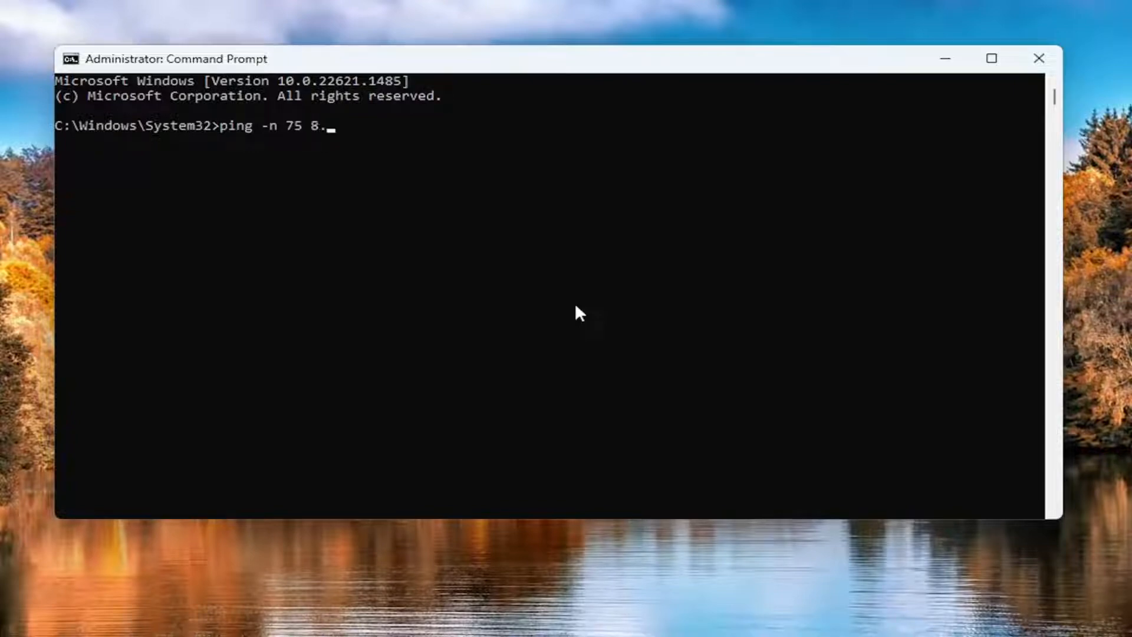
pyautogui.write('8.8.8')
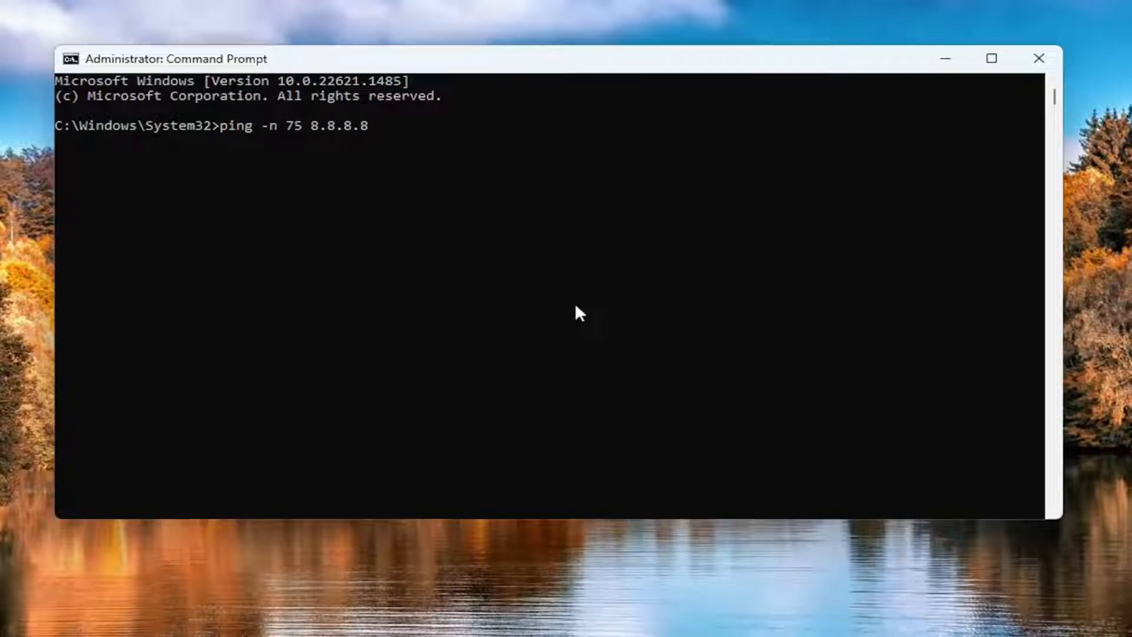
pyautogui.moveTo(98, 172)
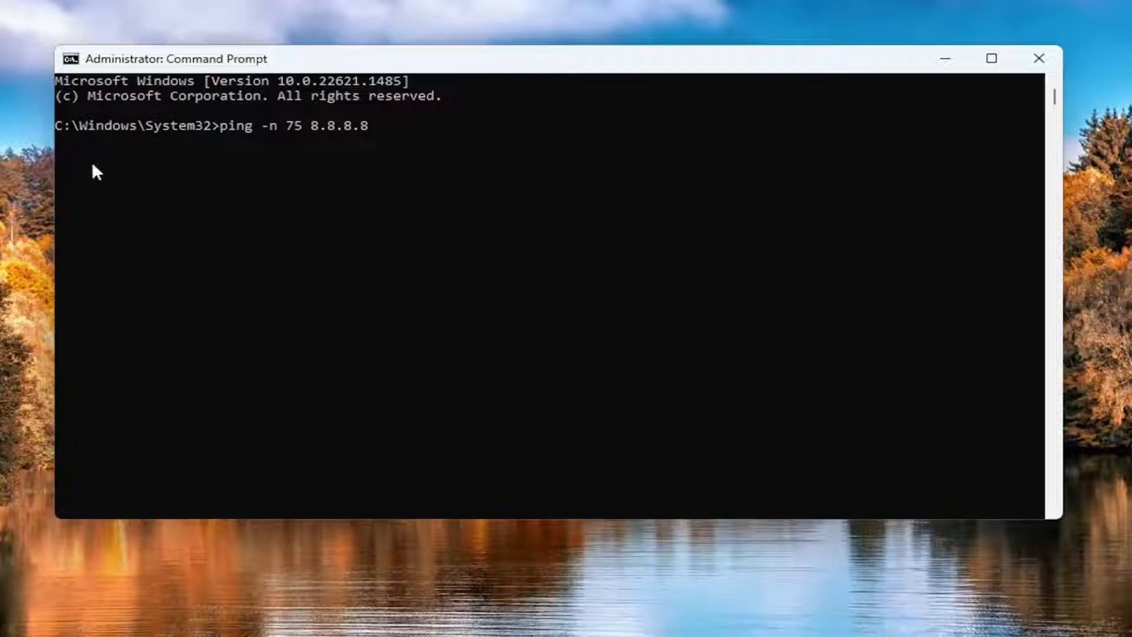
pyautogui.moveTo(394, 166)
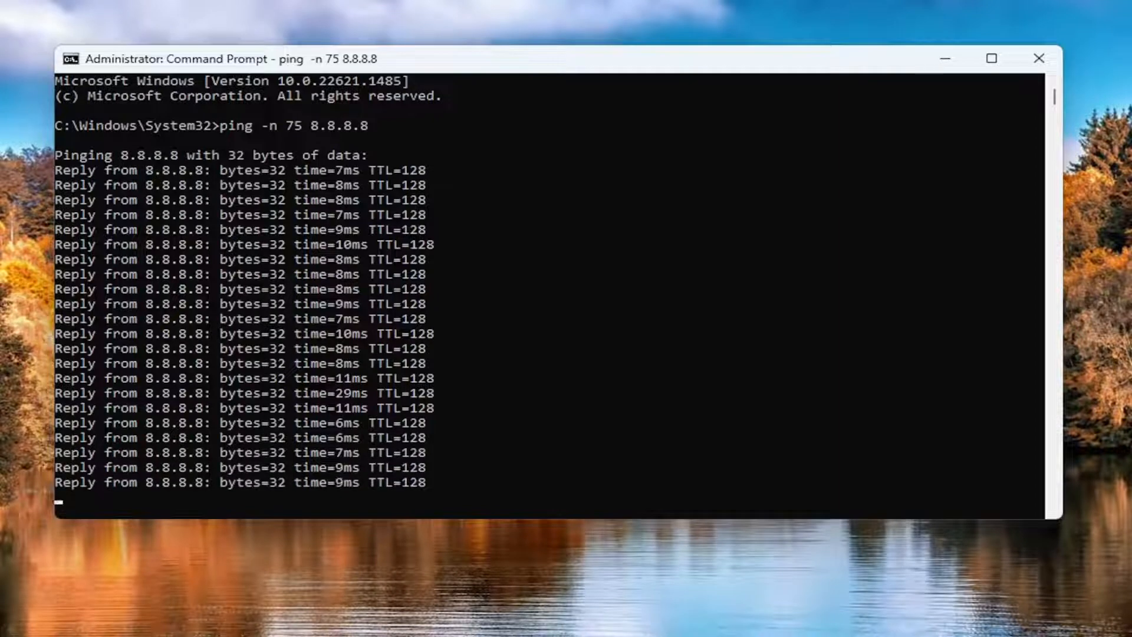
# Scroll down through the ping replies from 8.8.8.8 as they stream in
pyautogui.scroll(-3)
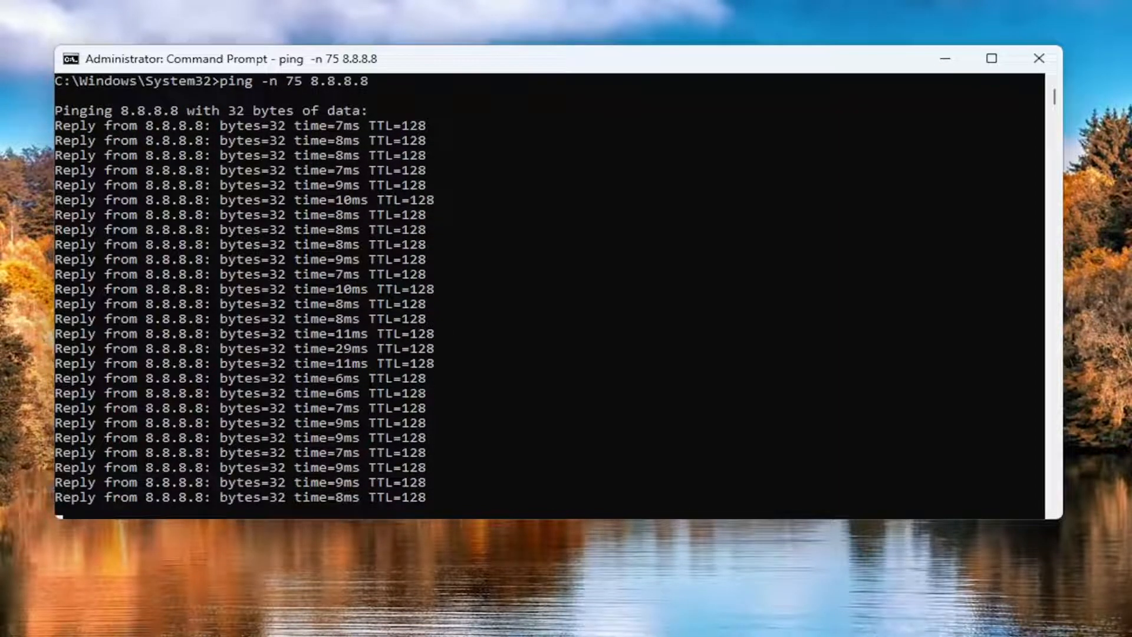
pyautogui.scroll(-3)
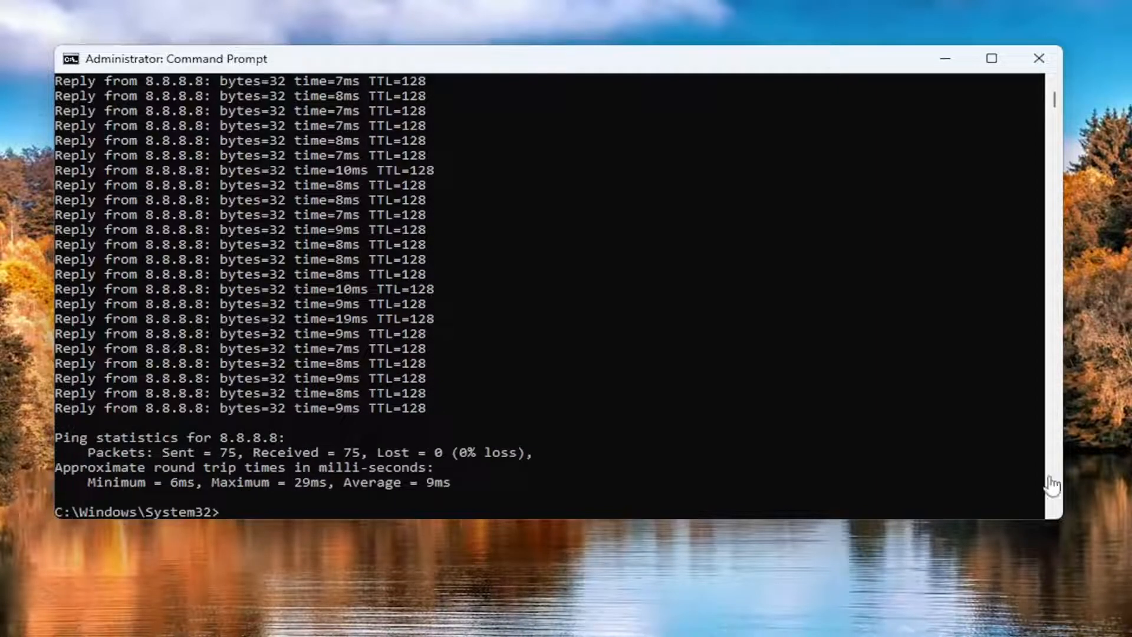
pyautogui.moveTo(500, 459)
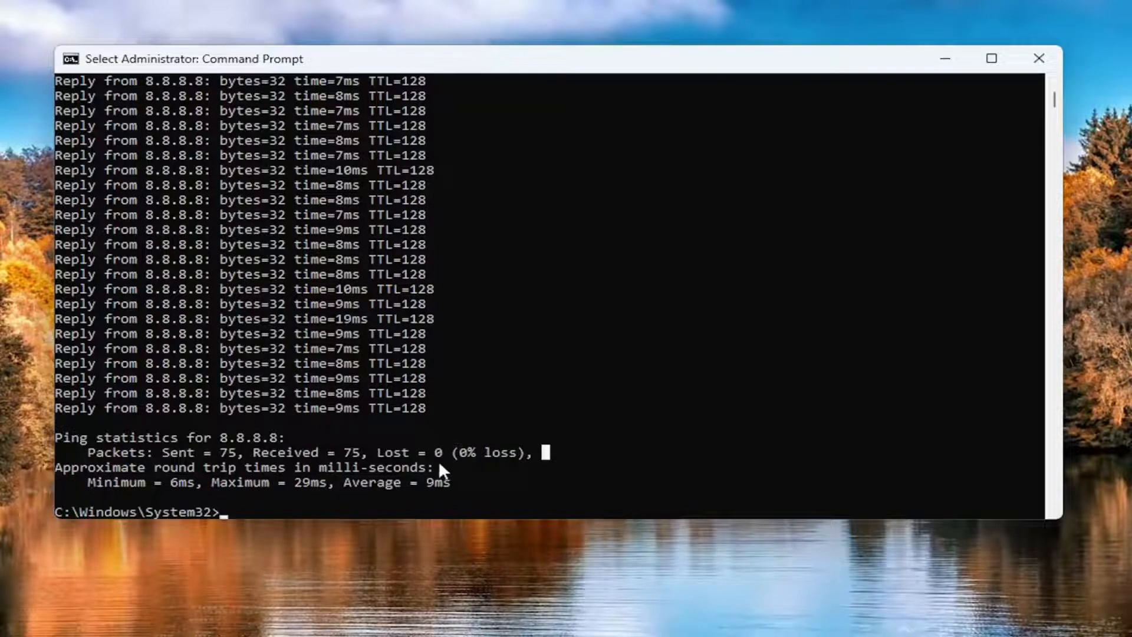
pyautogui.moveTo(184, 487)
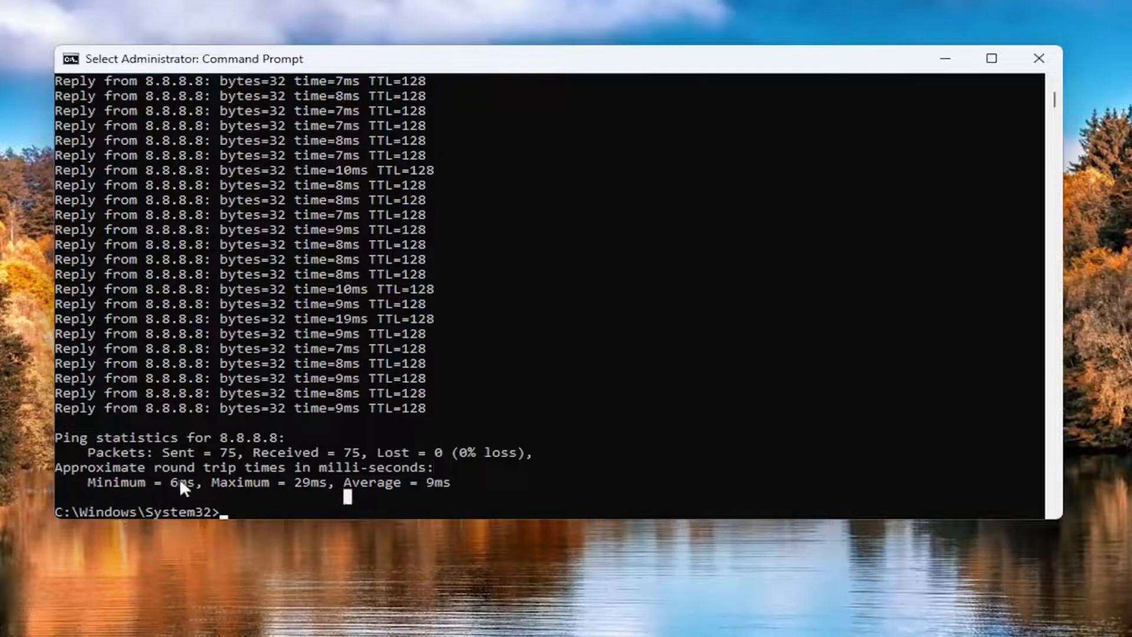